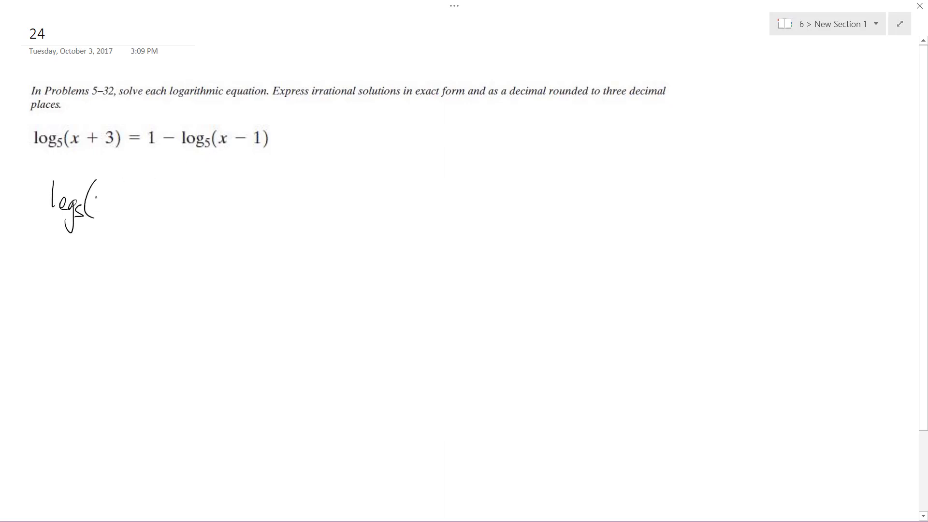
Handwrite log5(x+3) + log5(x−1) = and begin a log5 term on the right side.
drag(98, 195, 151, 192)
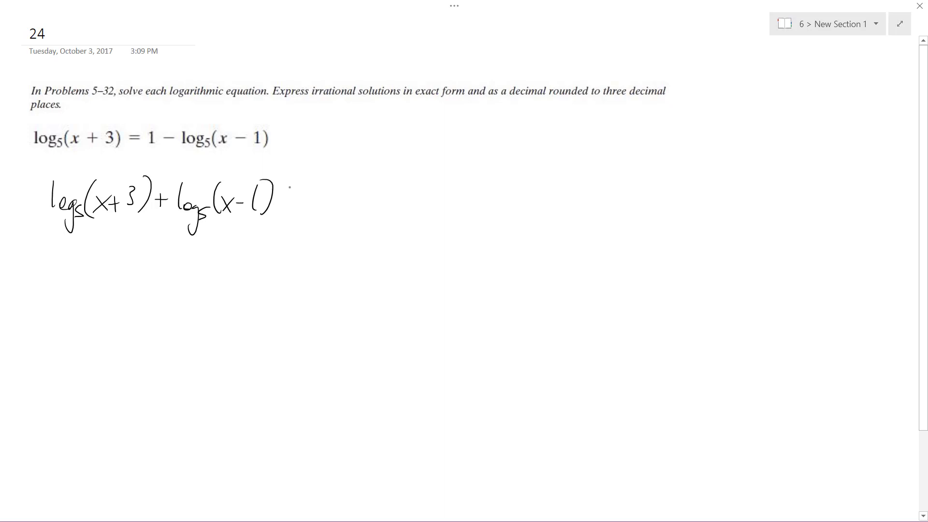
drag(289, 198, 313, 198)
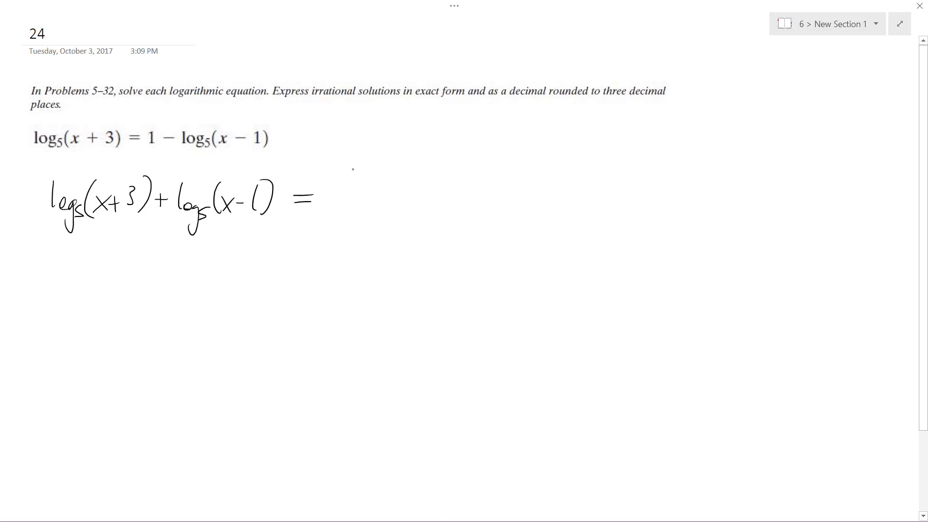
drag(328, 195, 367, 209)
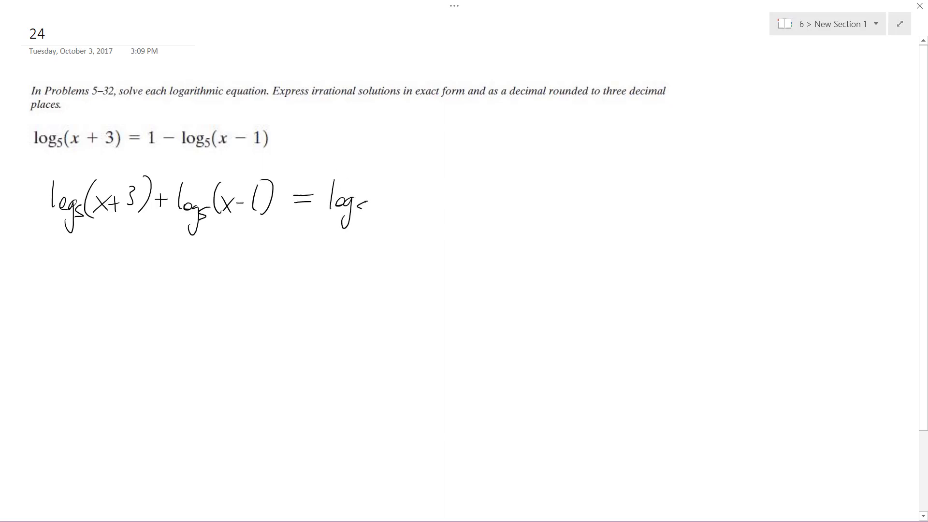